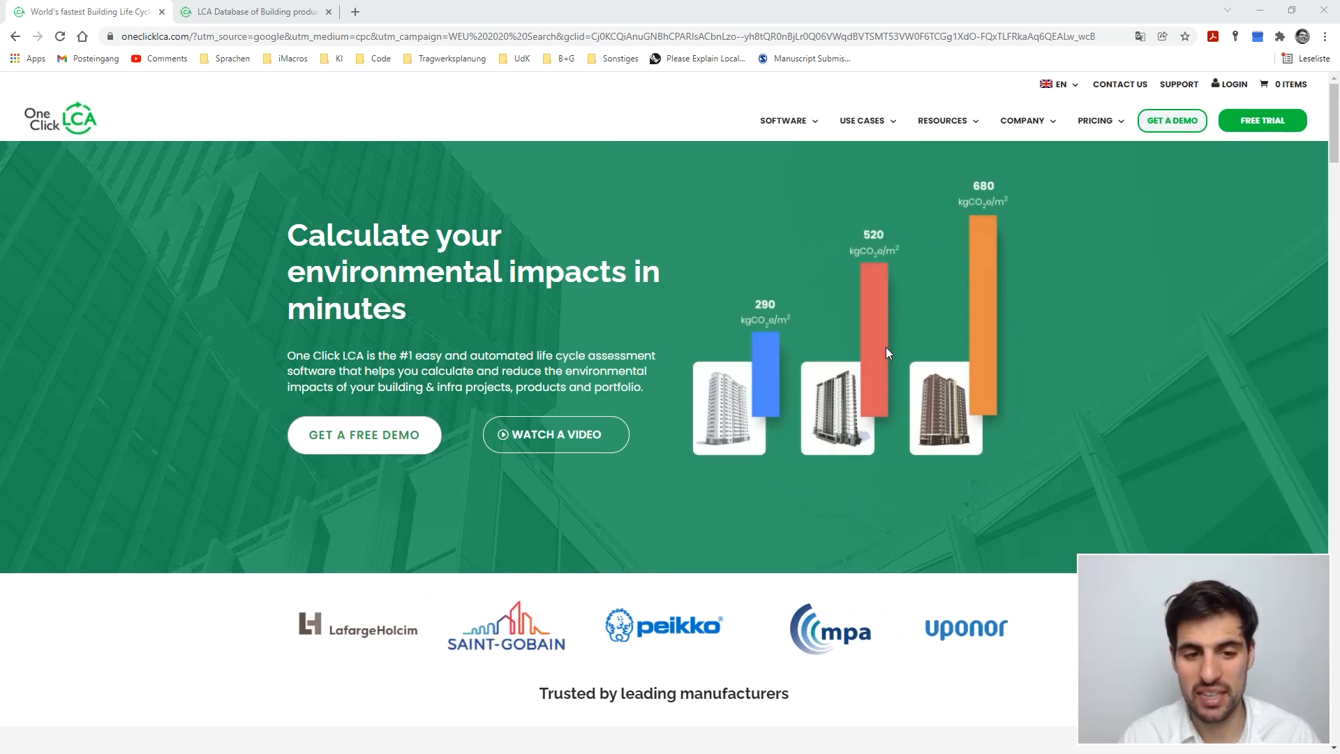
# Step: Review the homepage's 'Design low-carbon projects' tools, then move to the LCA Database of Building products page
pyautogui.scroll(-3)
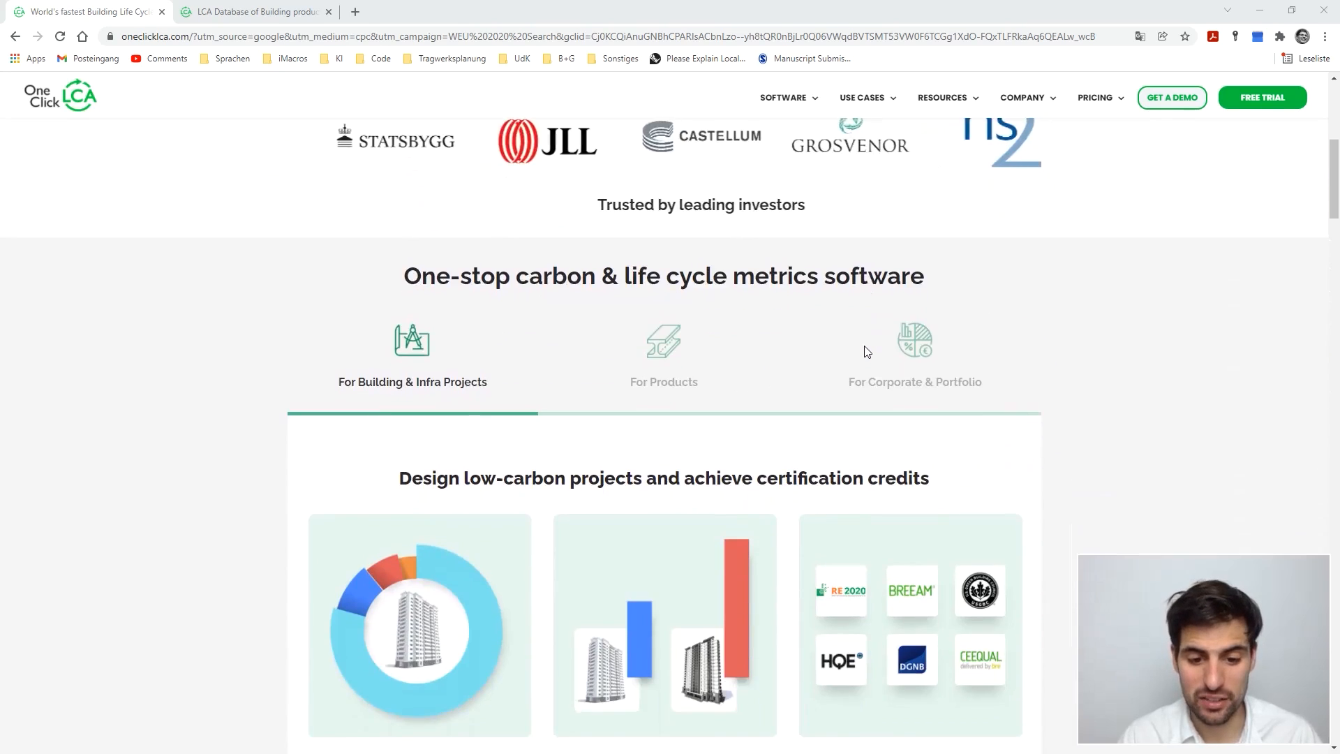
pyautogui.scroll(-3)
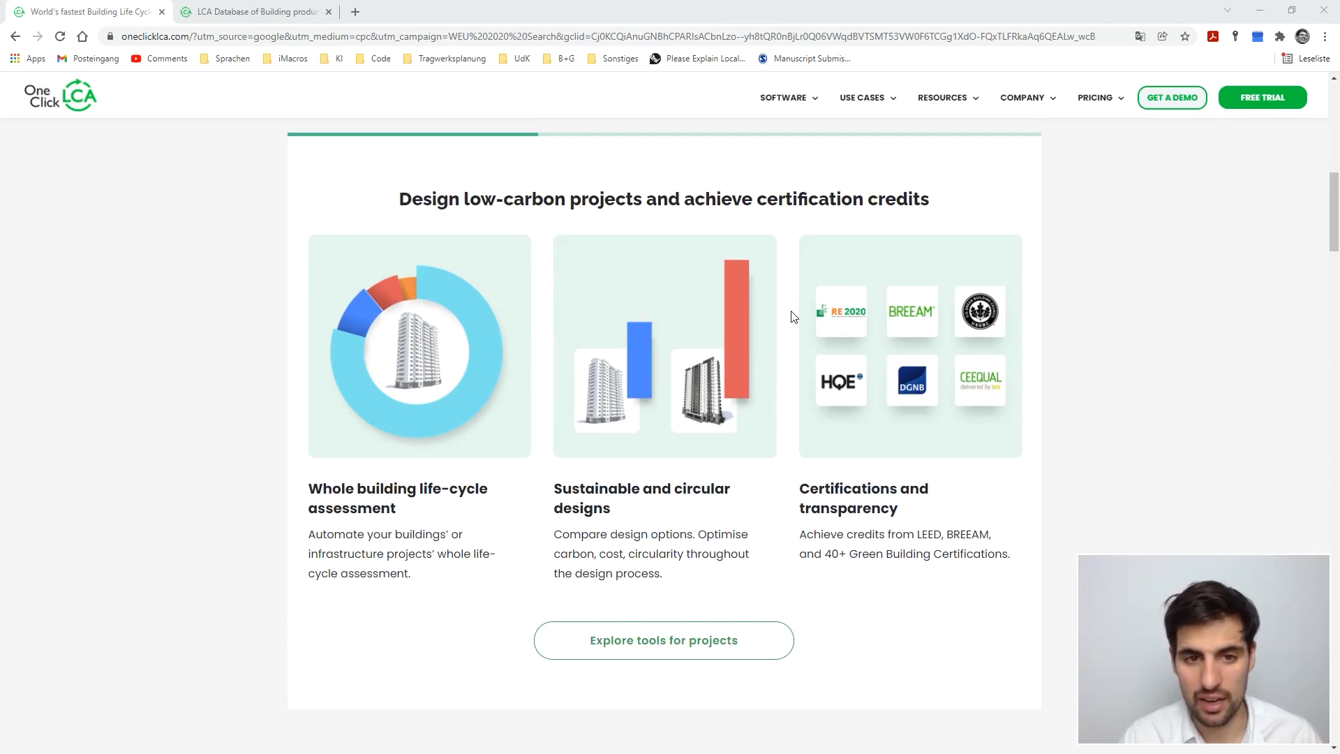
pyautogui.click(259, 12)
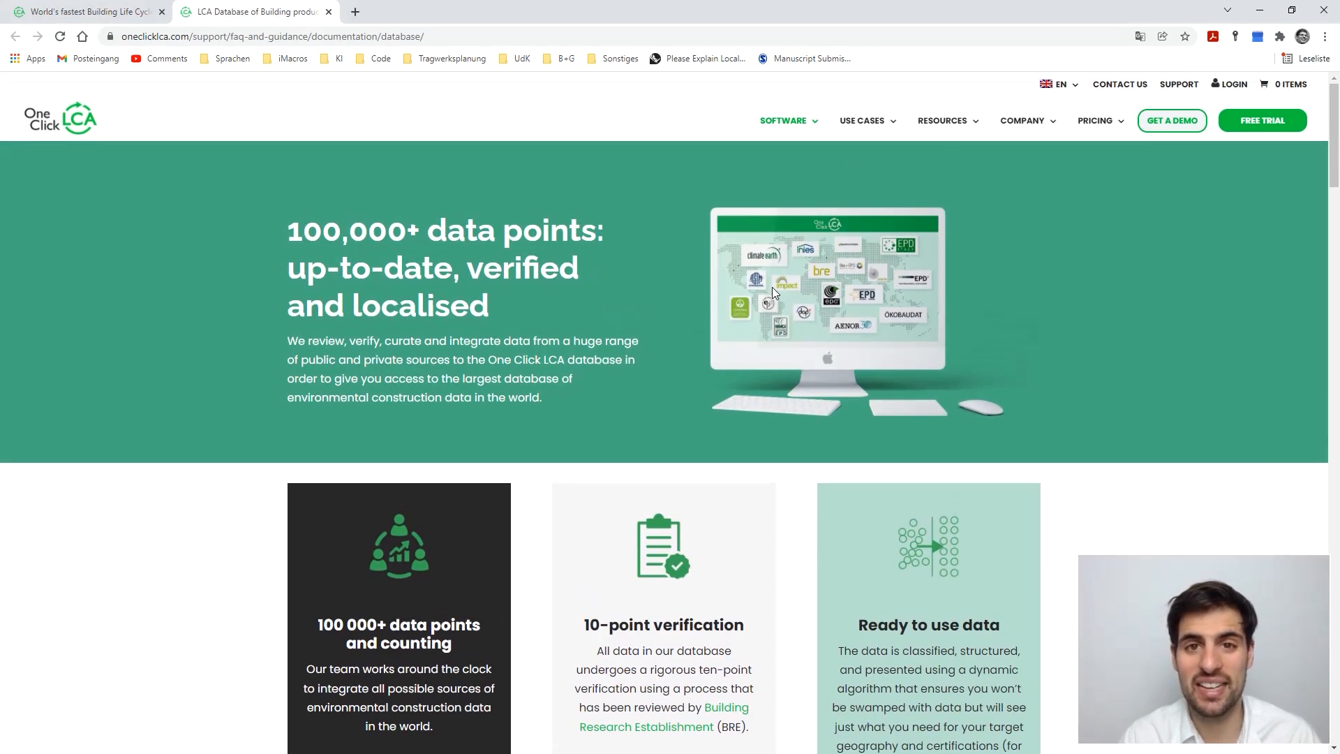
# Step: Read the database page's cards on 100 000+ data points, 10-point verification and ready-to-use data
pyautogui.scroll(-3)
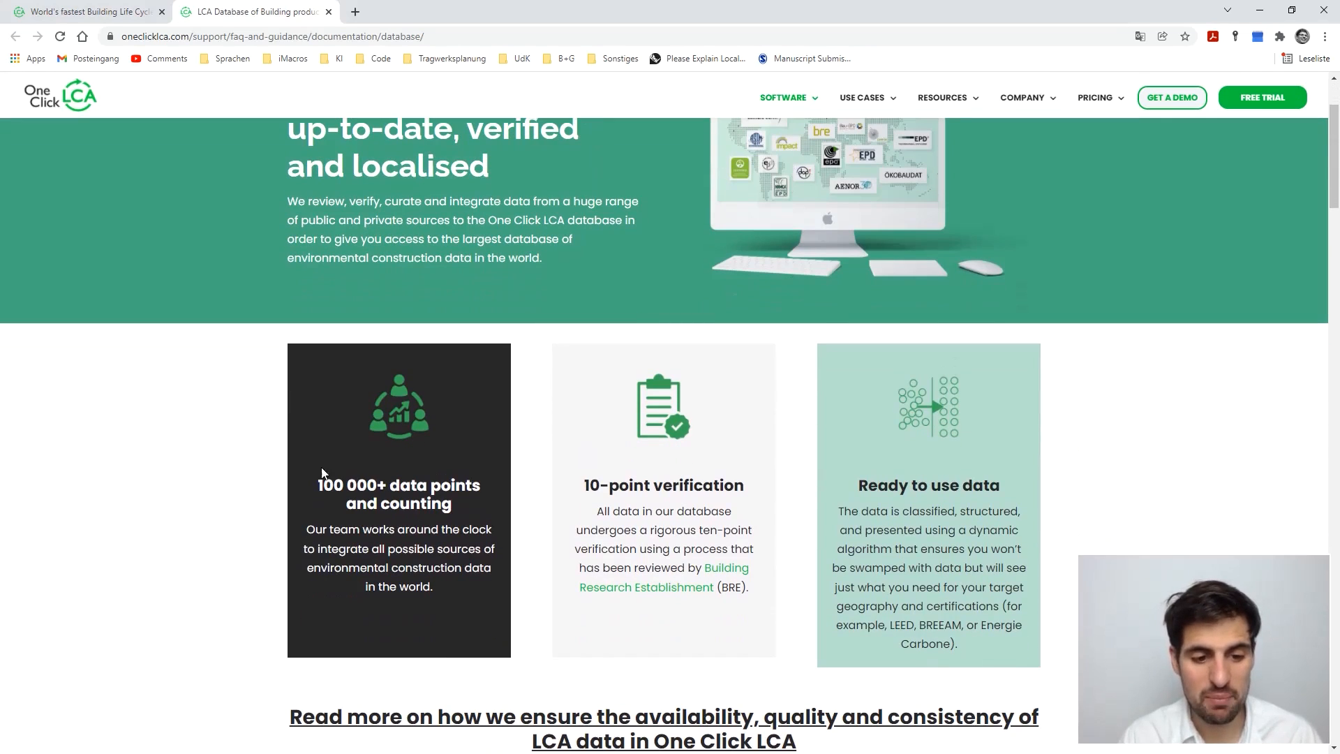
pyautogui.moveTo(374, 504)
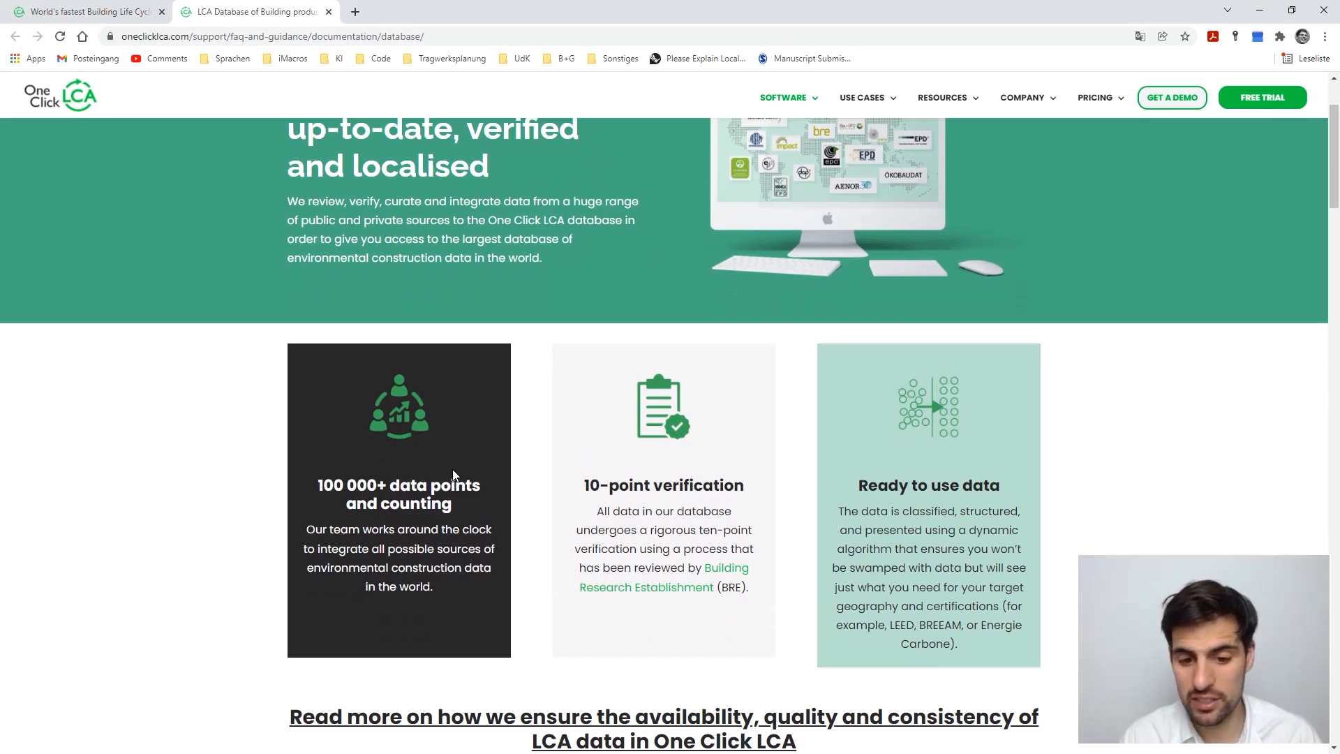
pyautogui.scroll(3)
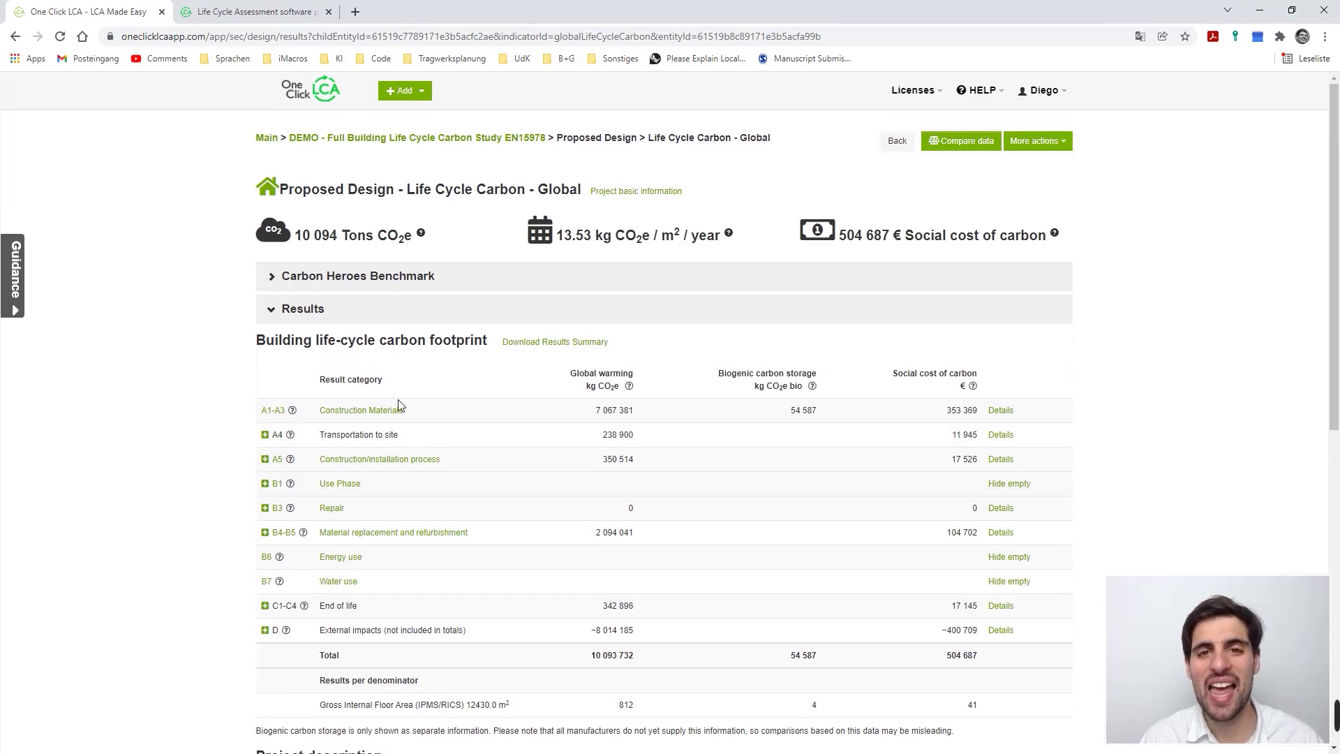
# Step: Open the Building materials input data behind the A1-A3 Construction Materials carbon result
pyautogui.click(361, 411)
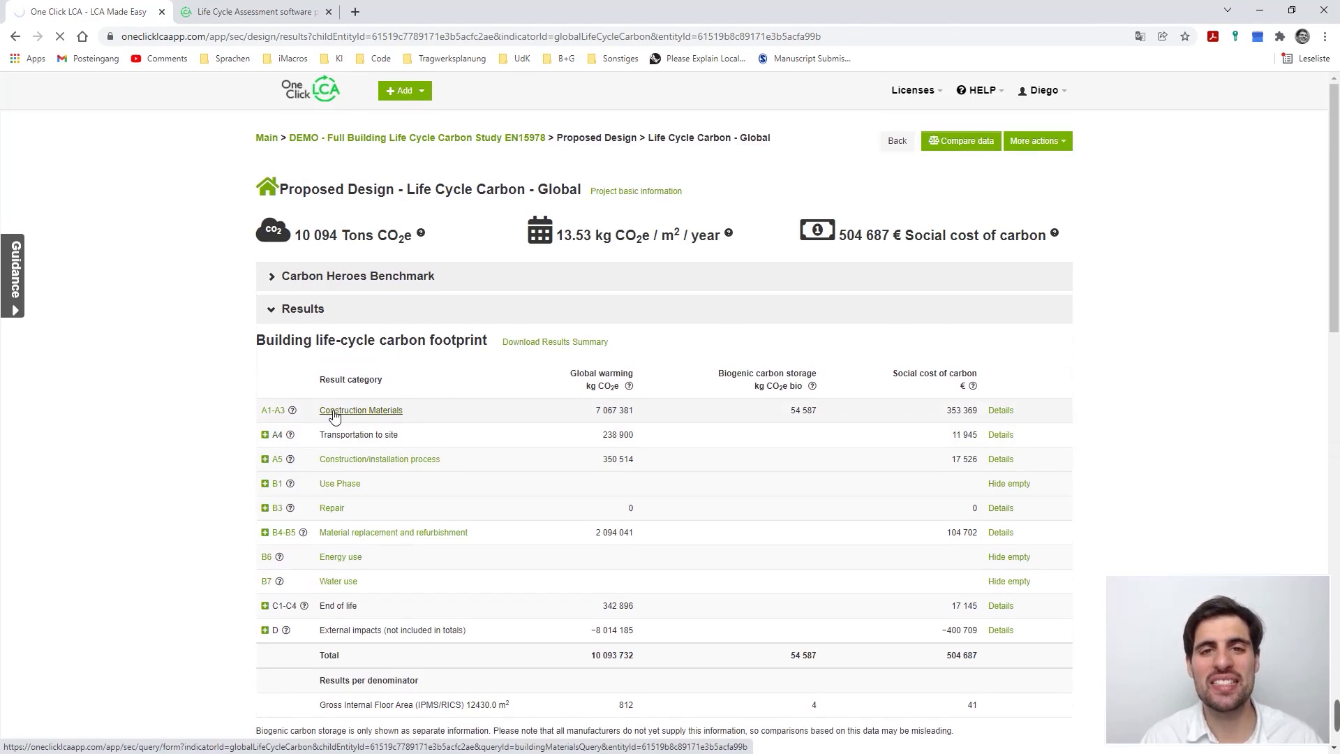
pyautogui.click(360, 410)
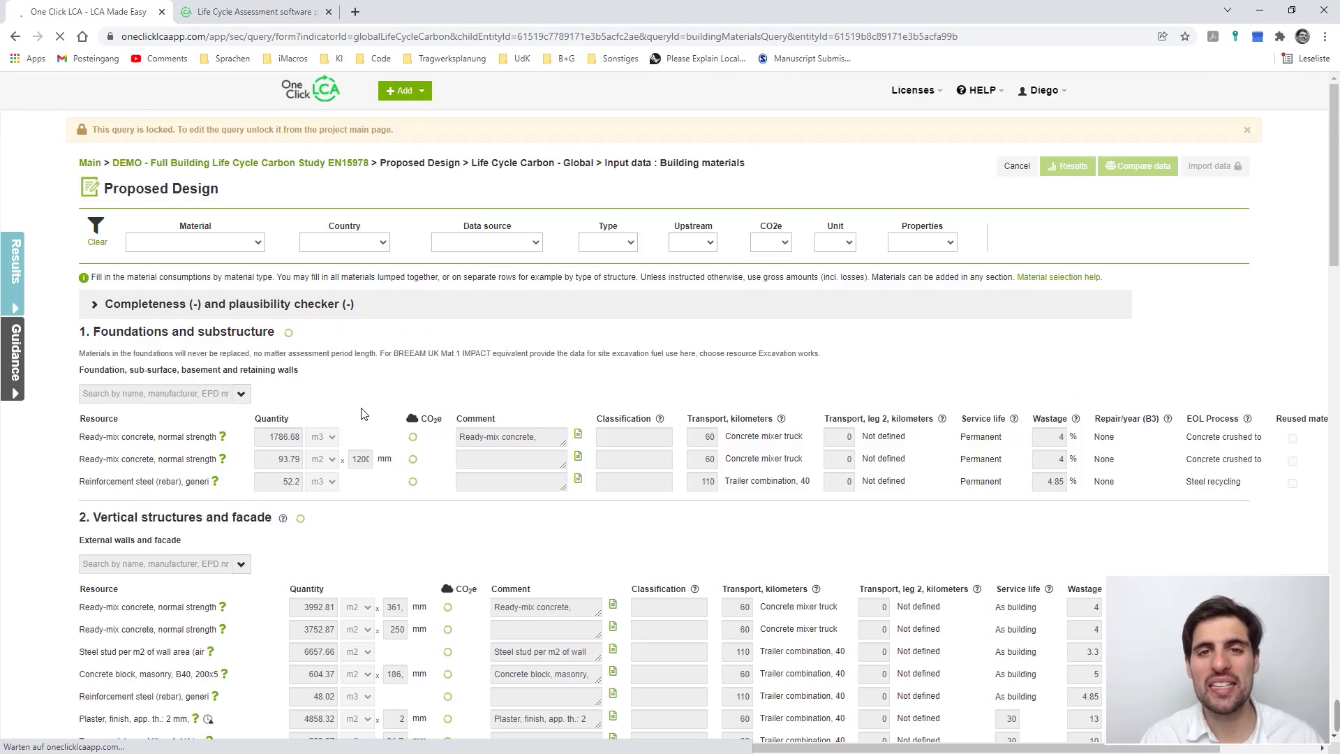
pyautogui.scroll(-3)
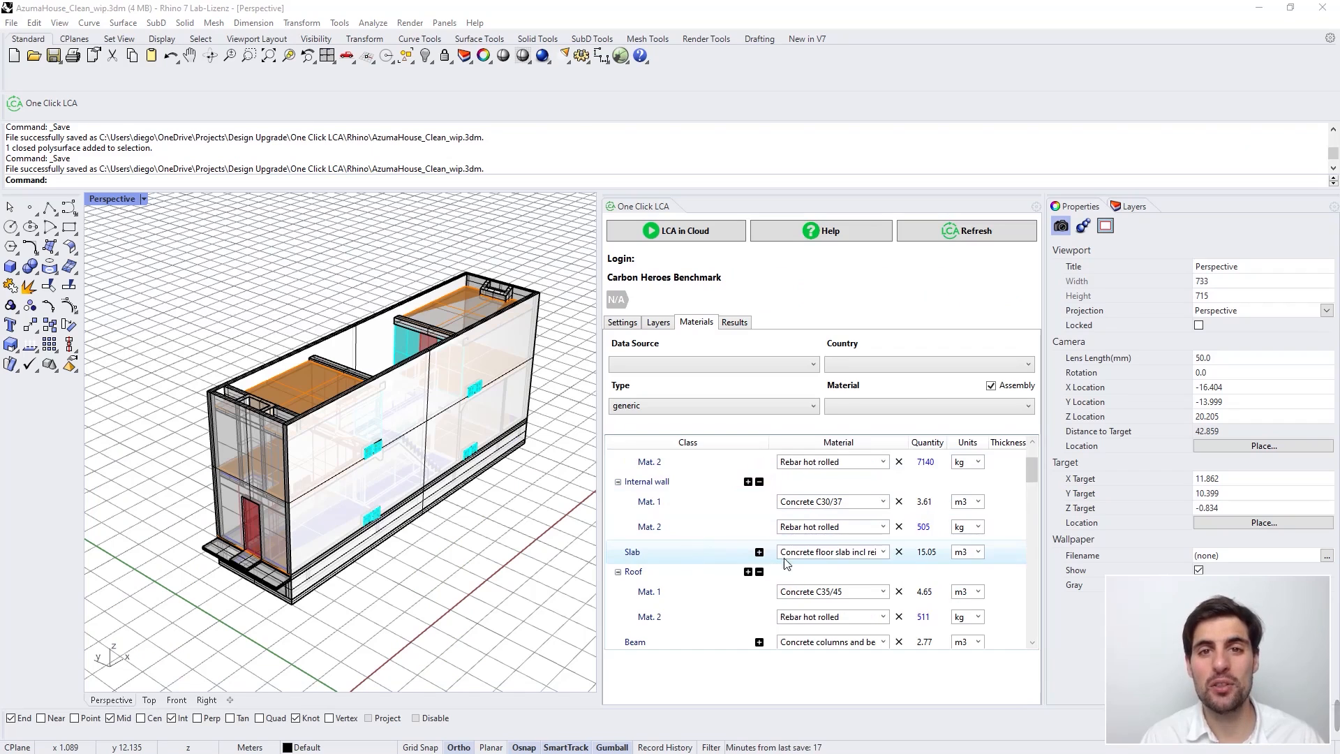
# Step: Look through the plugin's Materials list of concrete and rebar assignments for walls, slab and roof
pyautogui.click(882, 552)
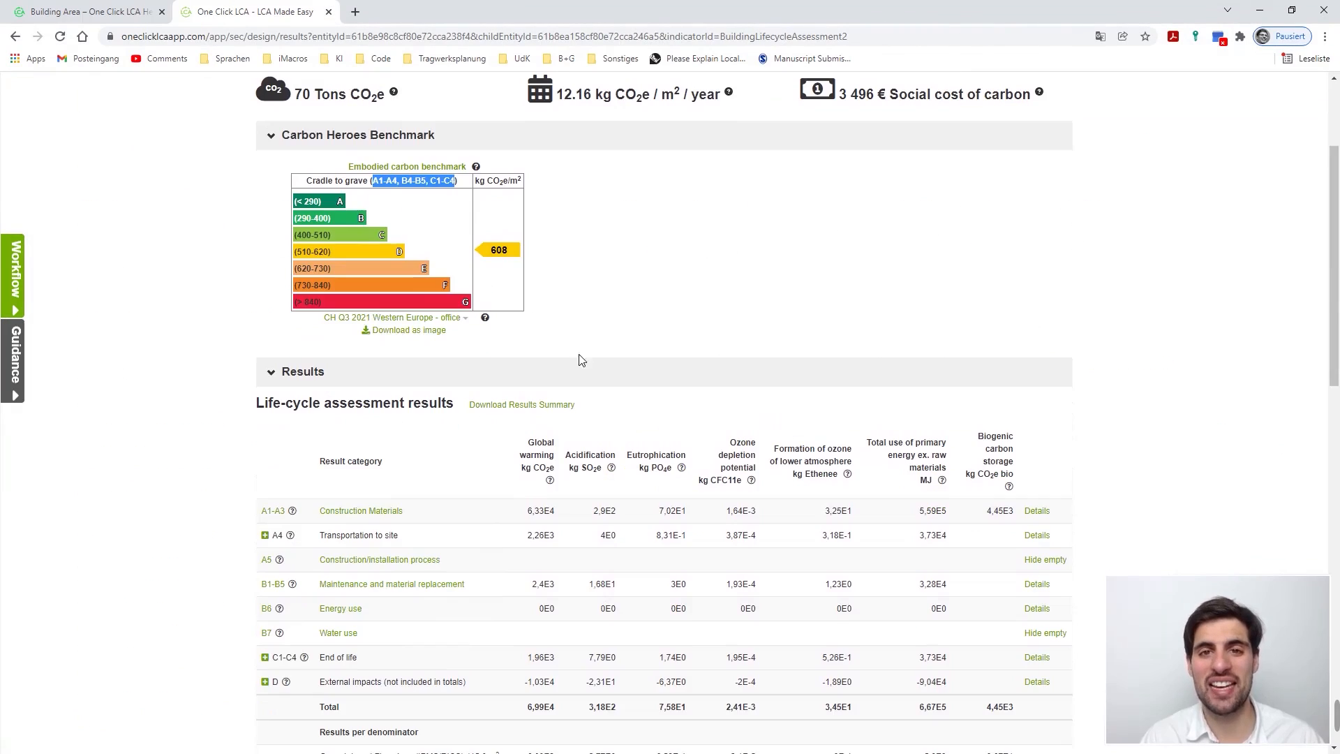
# Step: Show the Carbon Heroes Benchmark rating and the life-cycle assessment results table by category
pyautogui.scroll(-3)
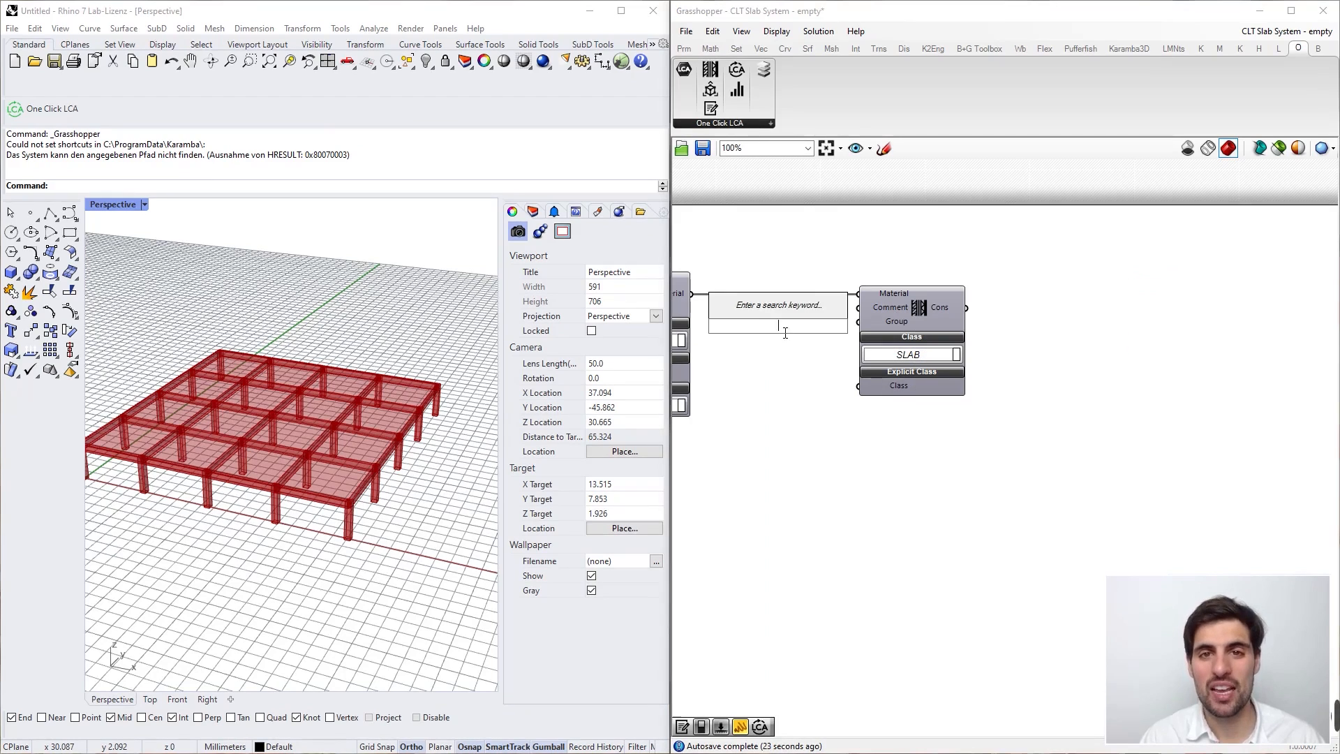
# Step: Add a text panel reading 'Timber slab' beside the One Click LCA Material component
pyautogui.write('"Timber sla')
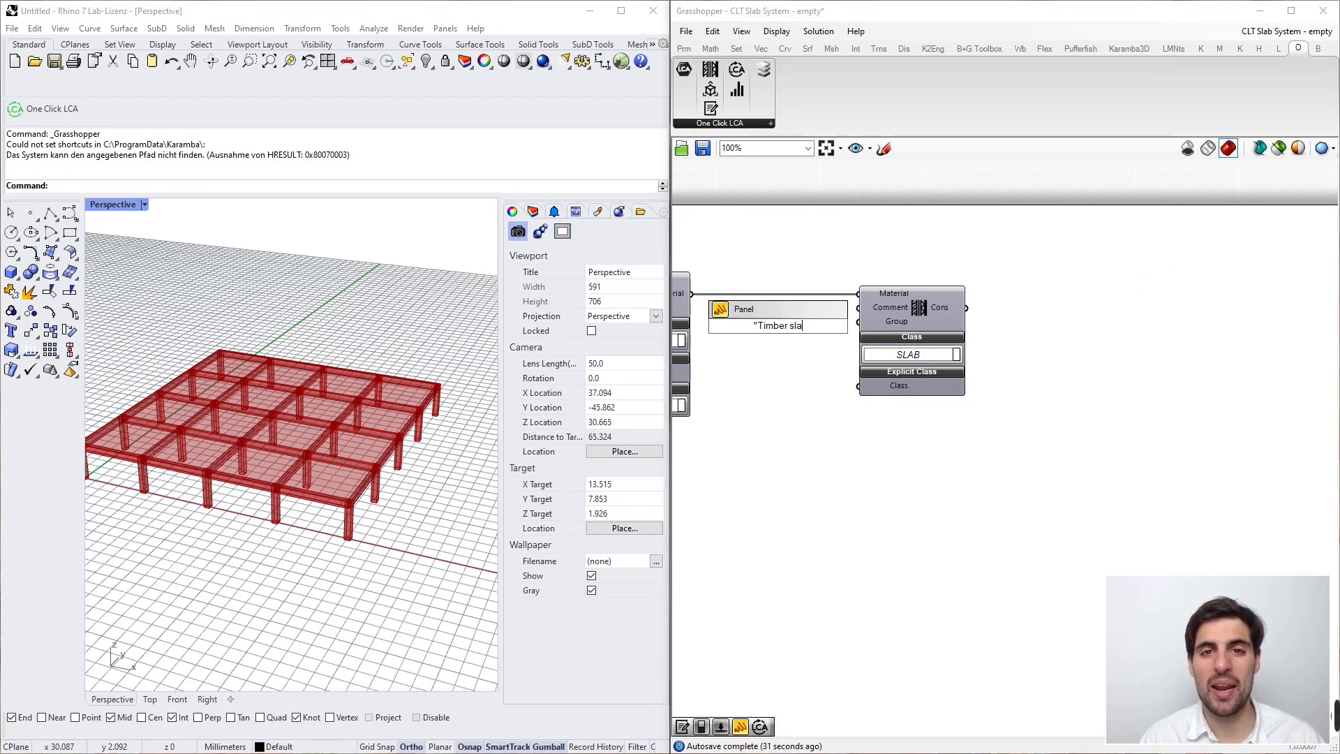